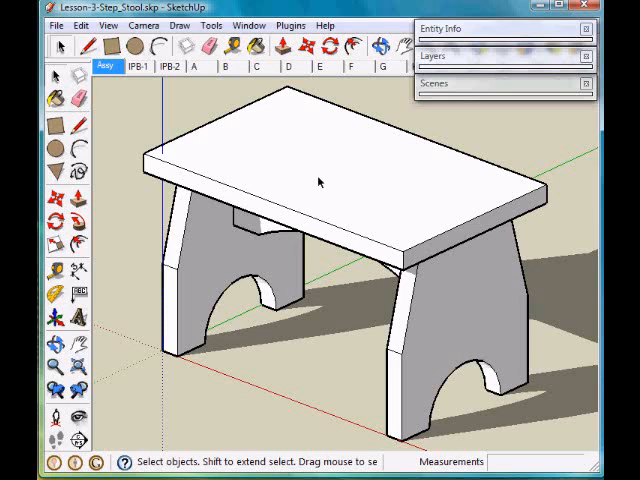
# Select the stool top, leaving the arched legs unselected
pyautogui.click(320, 180)
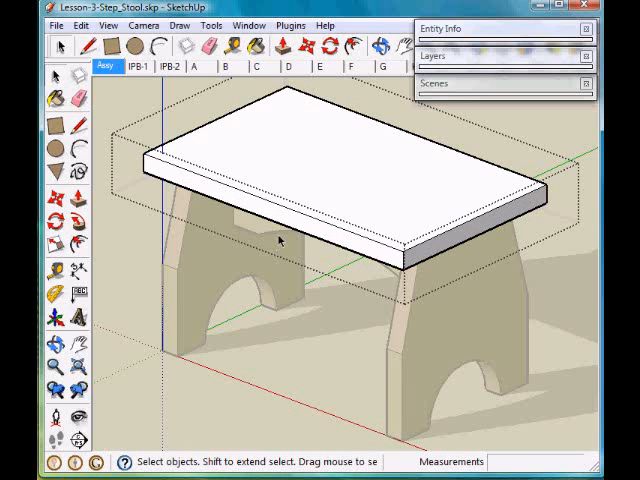
pyautogui.moveTo(298, 240)
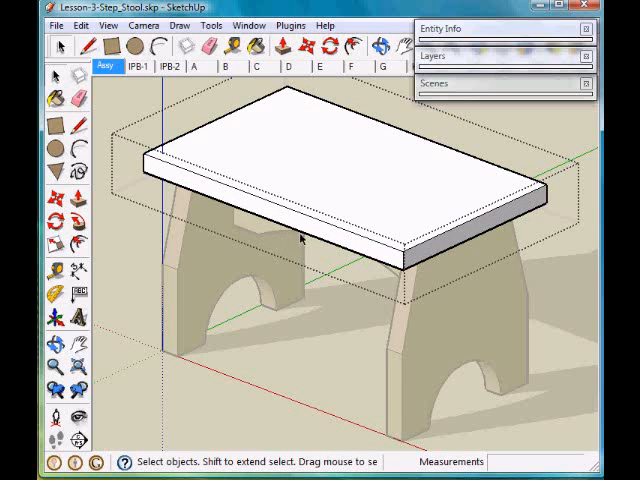
pyautogui.moveTo(358, 218)
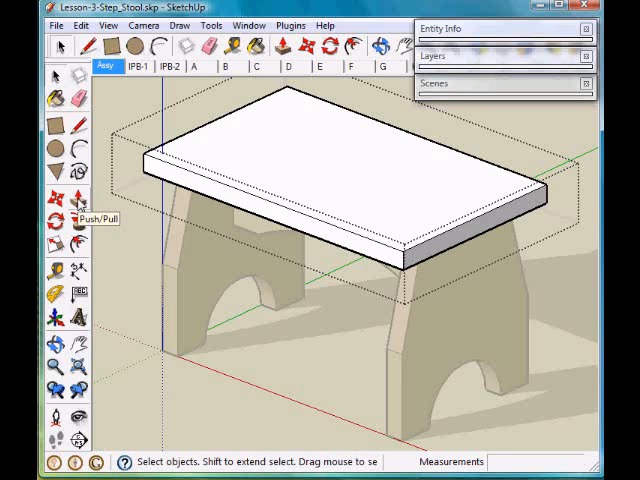
# Shorten the stool top to half its length and pan to one of its corners
pyautogui.click(58, 216)
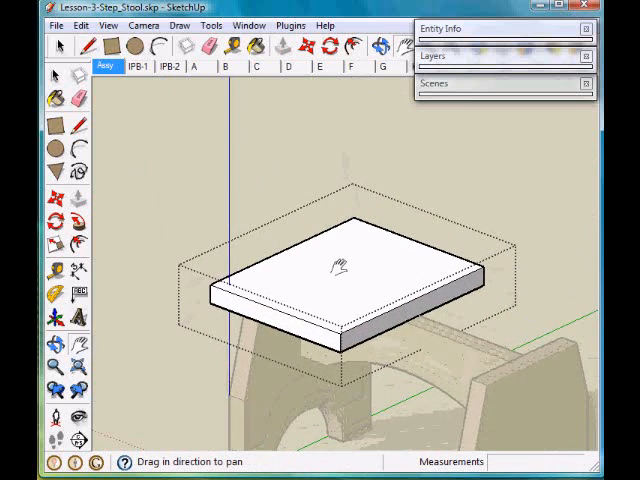
pyautogui.moveTo(338, 270); pyautogui.dragTo(253, 225)
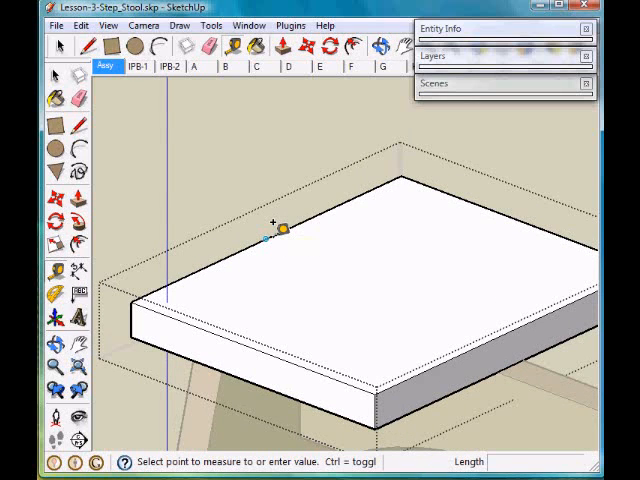
# Pull a guide line 1 inch in from the stool top's edge
pyautogui.moveTo(276, 225); pyautogui.dragTo(315, 252)
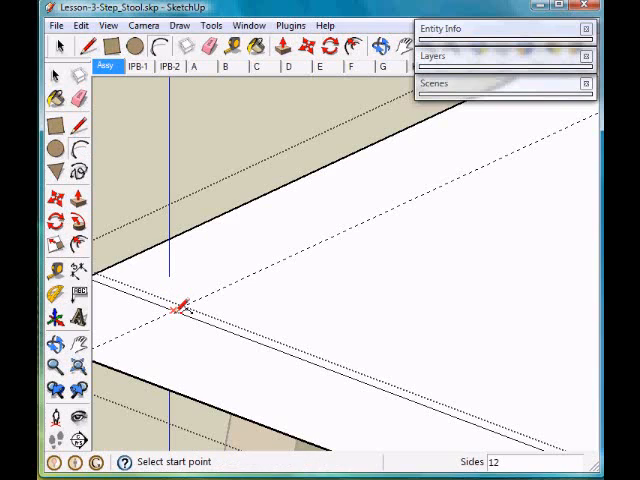
pyautogui.moveTo(185, 315)
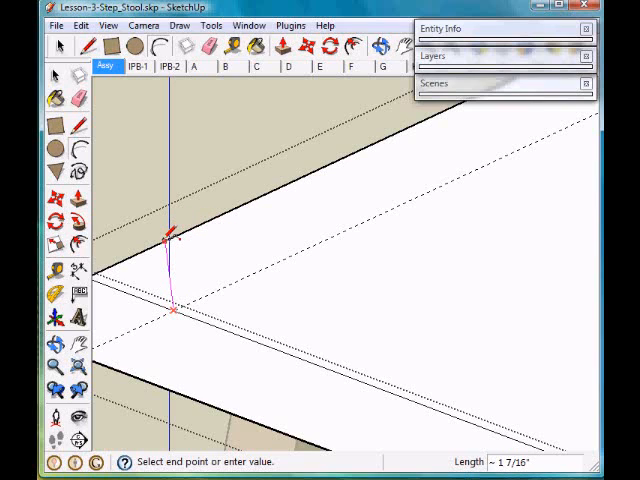
pyautogui.moveTo(172, 233)
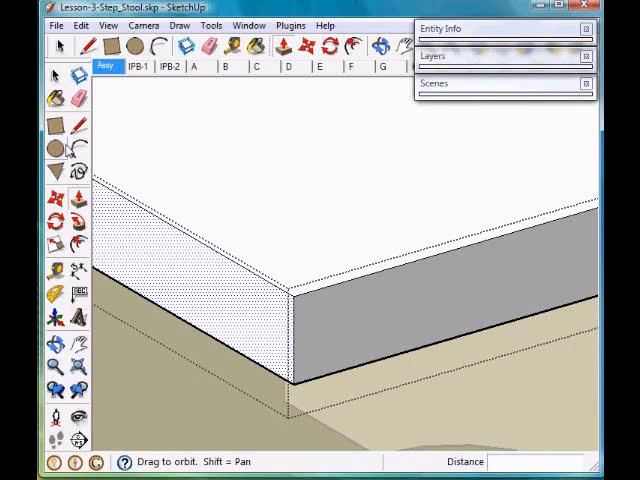
pyautogui.moveTo(55, 257)
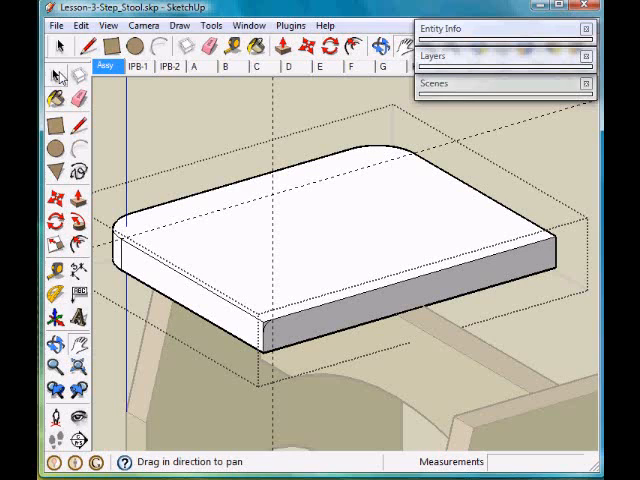
# Begin selecting the rounded stool top's outline edges with the Select tool
pyautogui.click(55, 77)
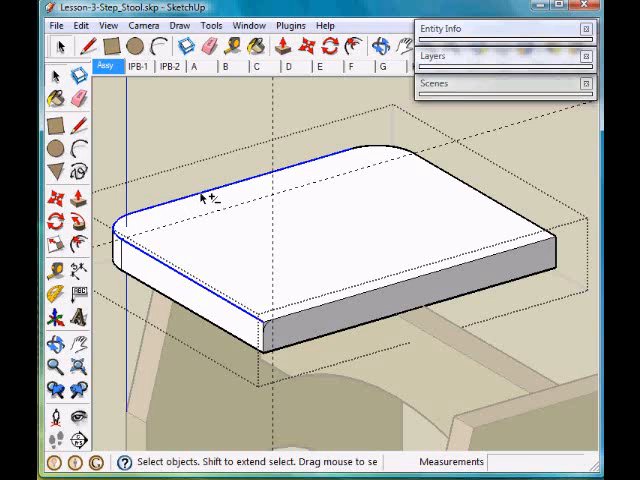
pyautogui.moveTo(385, 148)
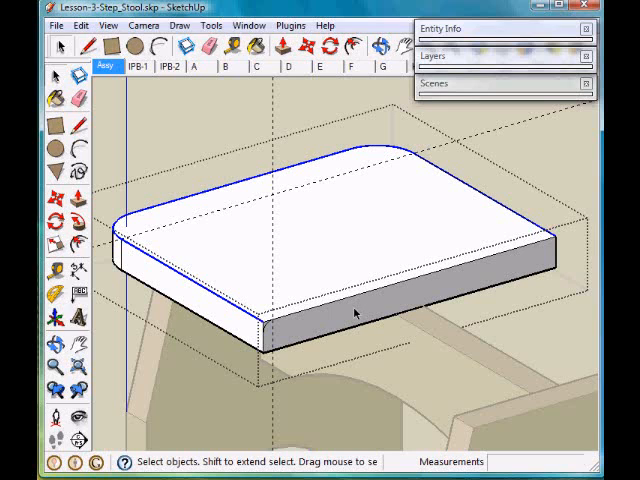
pyautogui.moveTo(262, 333)
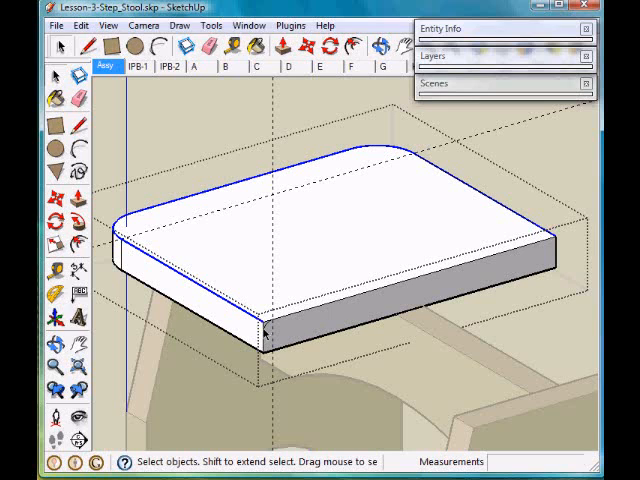